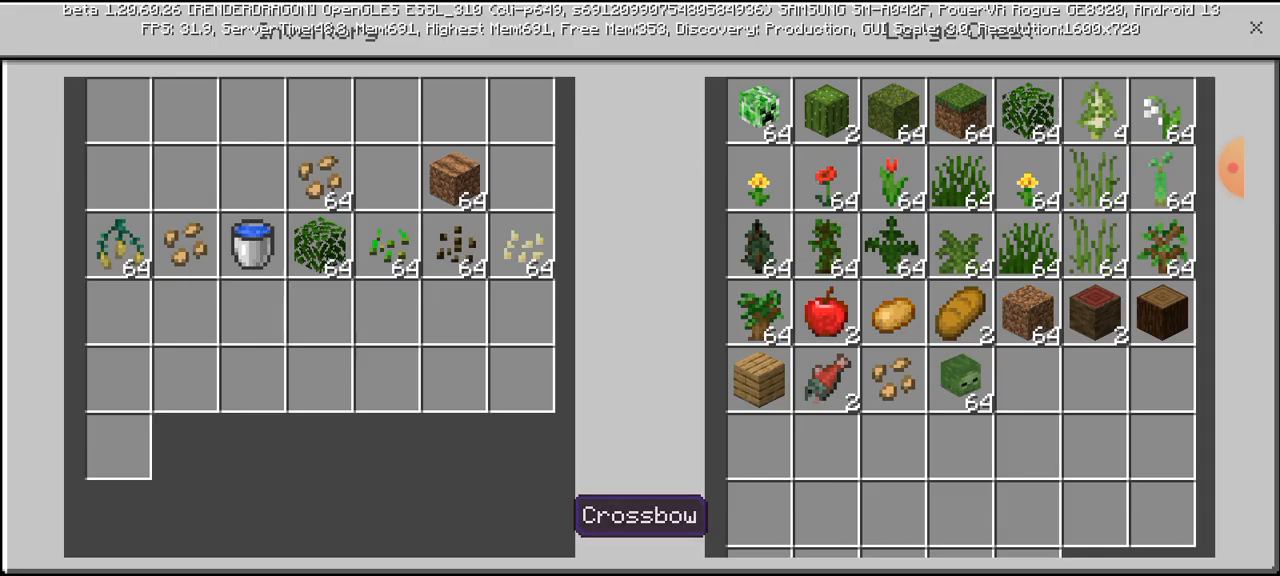
{"action": "mouse_move", "coordinate": [118, 245]}
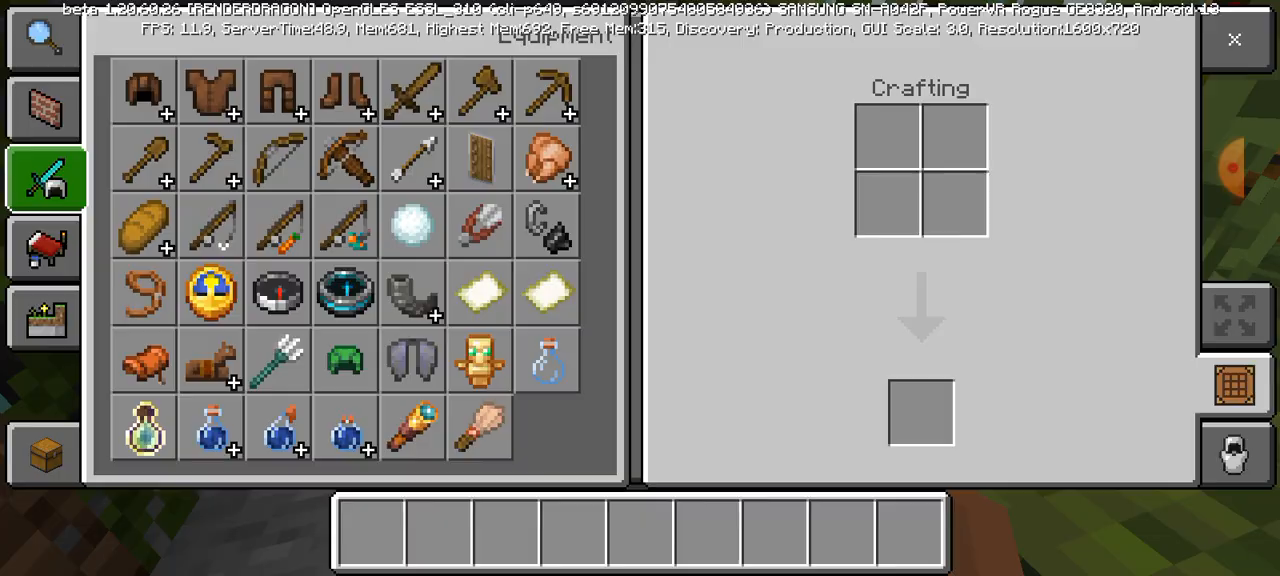
Close the chest and creative inventory screens to view the finished jungle bedroom.
{"action": "left_click", "coordinate": [1234, 39]}
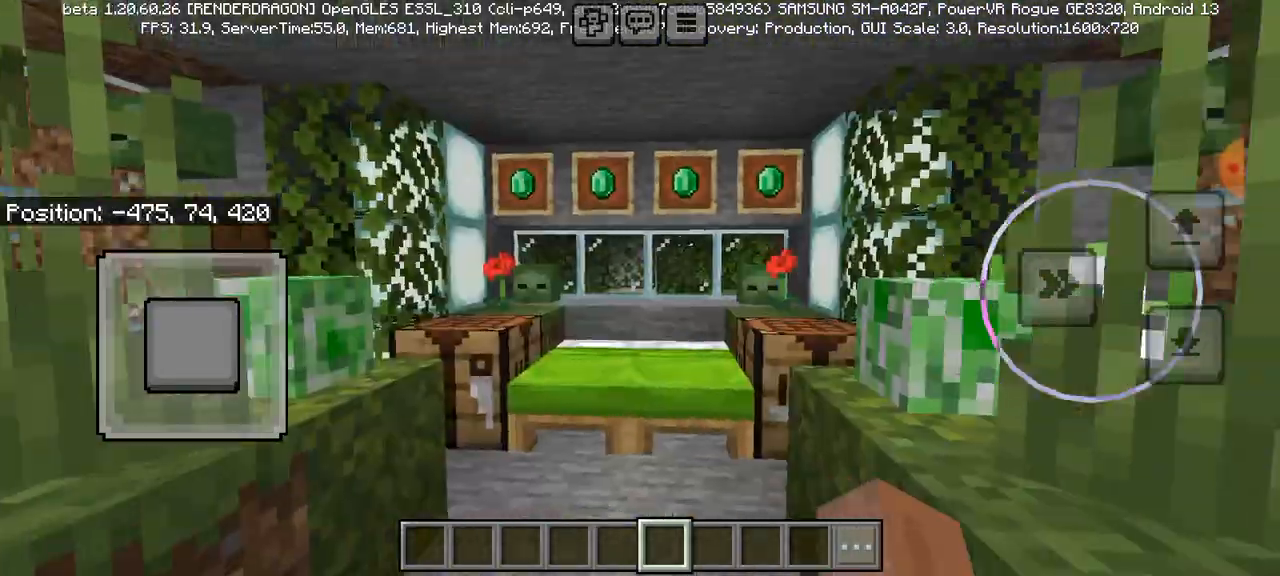